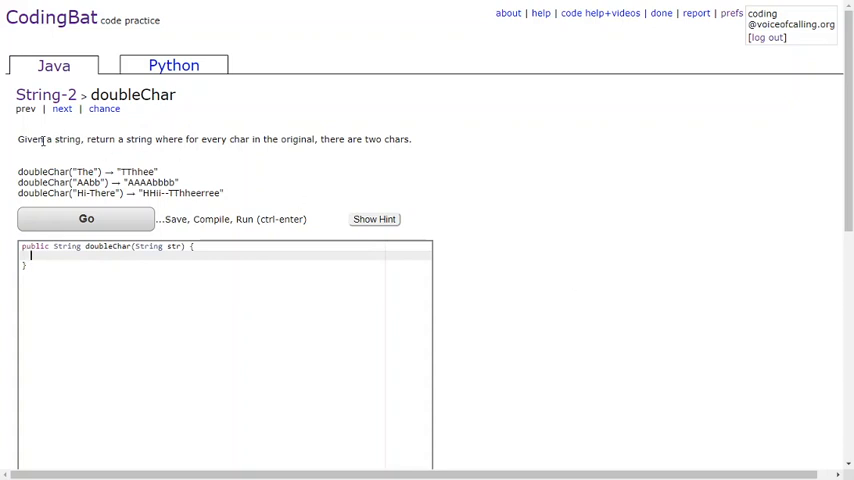
{"action": "mouse_move", "coordinate": [276, 164]}
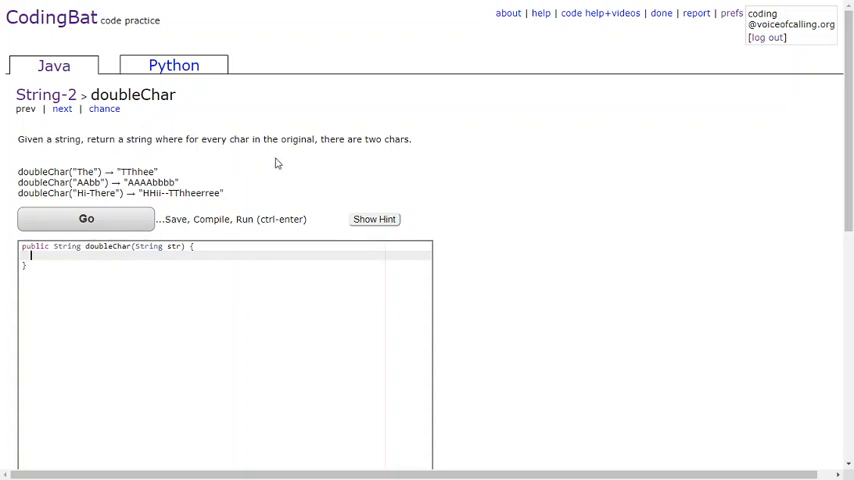
{"action": "mouse_move", "coordinate": [278, 164]}
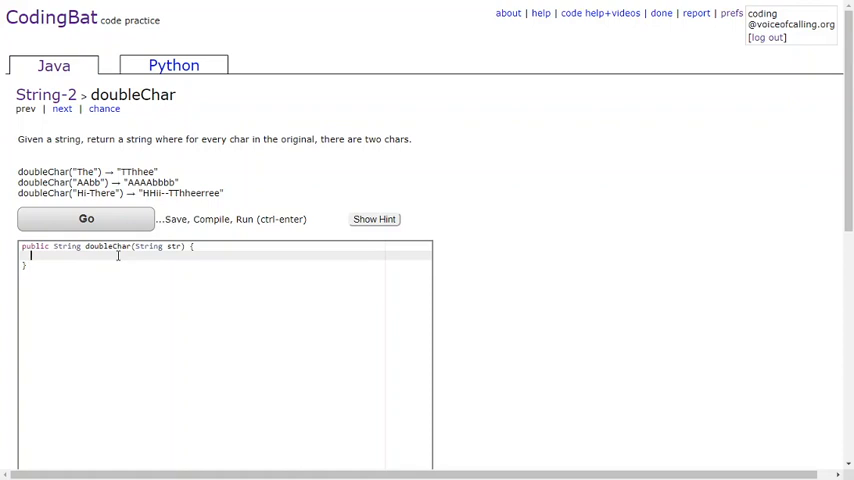
{"action": "type", "text": "String"}
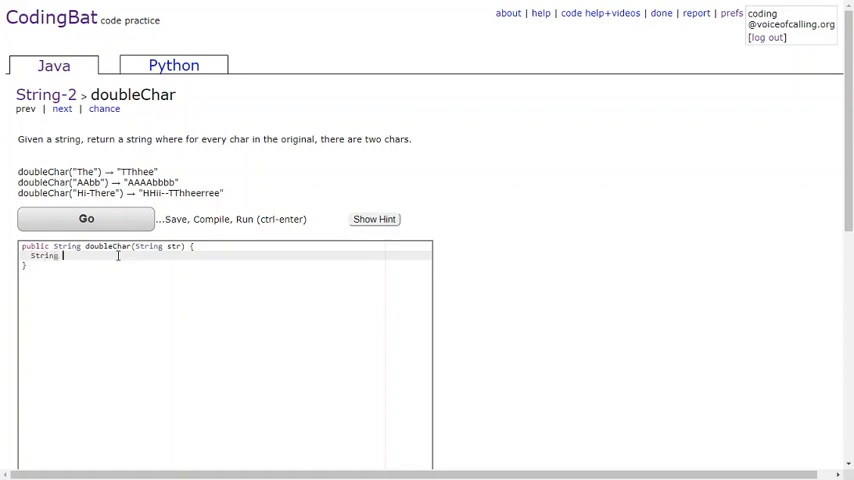
{"action": "type", "text": "result"}
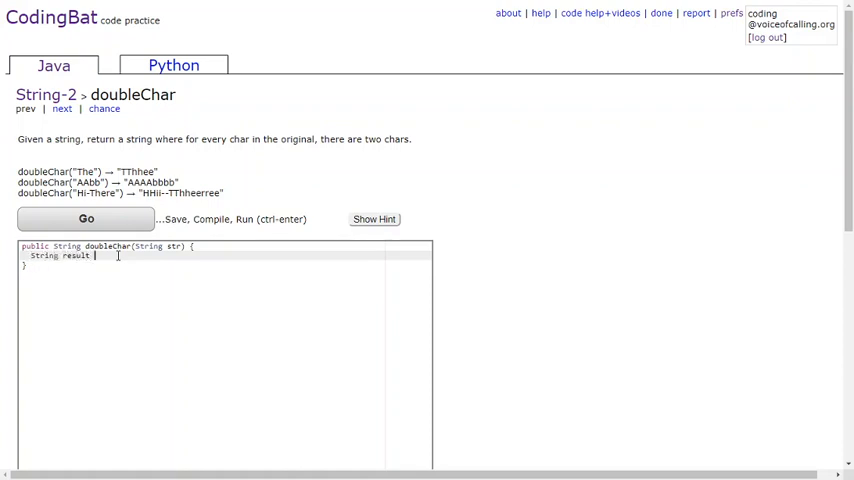
{"action": "type", "text": "= \"\";"}
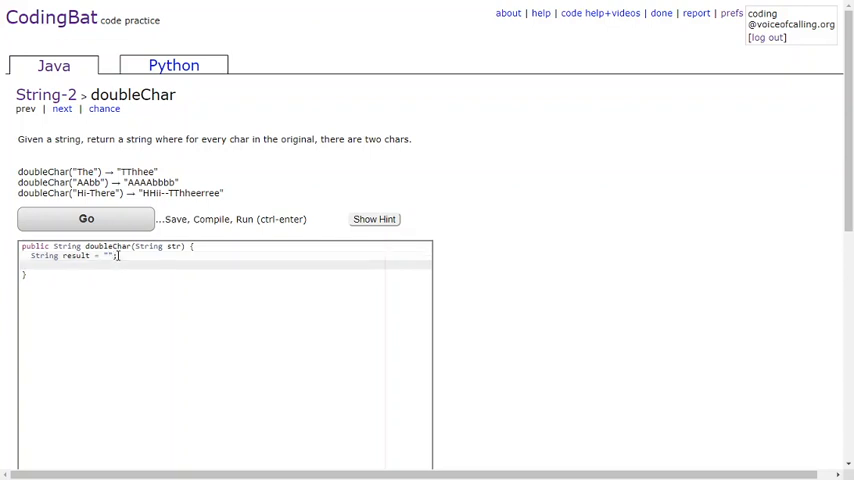
{"action": "type", "text": "for(int i = 0;"}
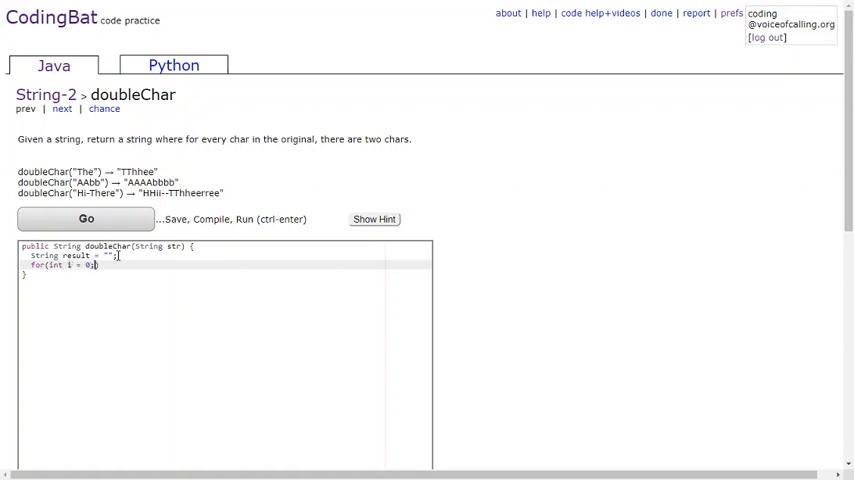
{"action": "type", "text": "i<str.length();"}
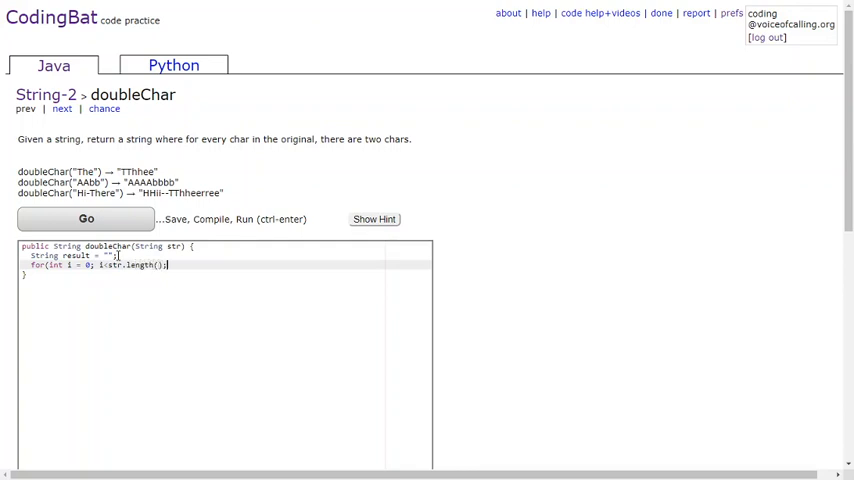
{"action": "type", "text": "i++"}
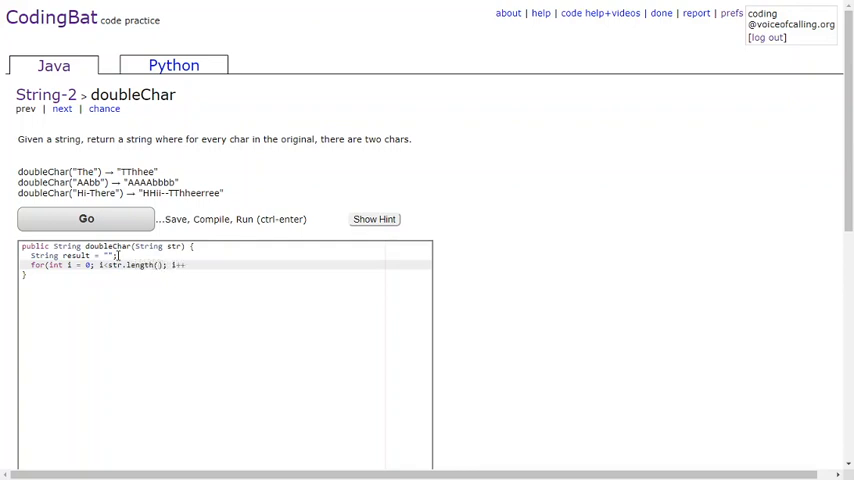
{"action": "type", "text": "{"}
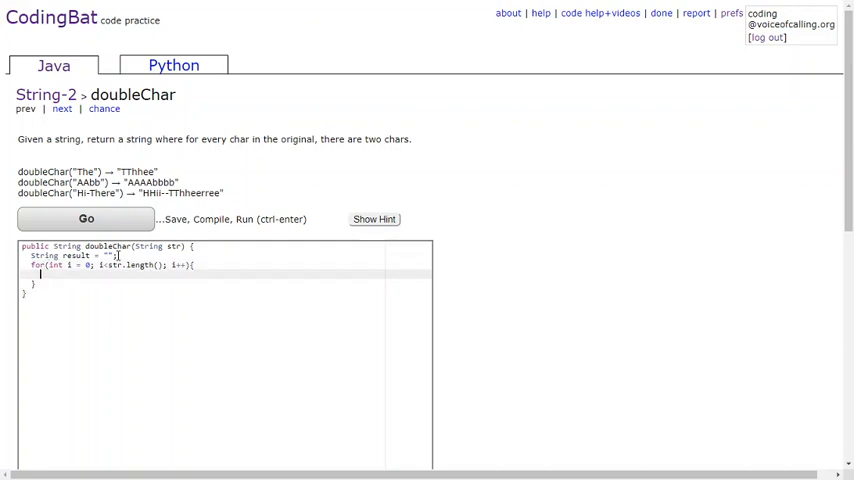
{"action": "type", "text": "result"}
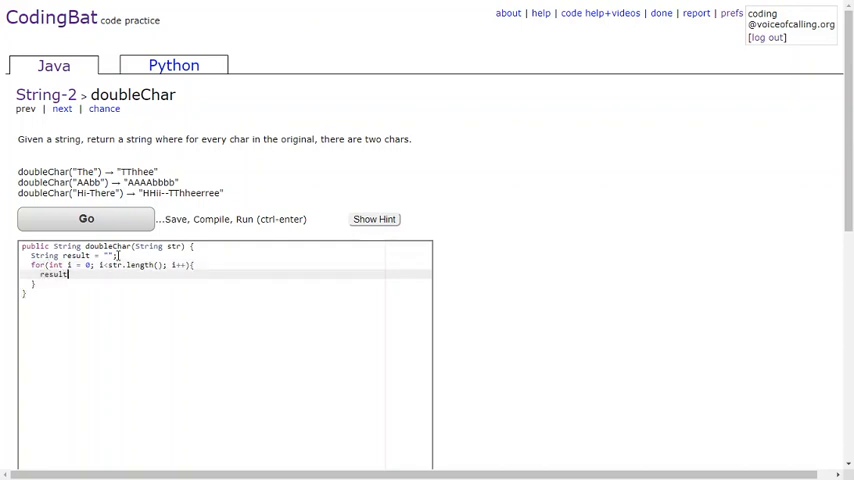
{"action": "type", "text": "+=\""}
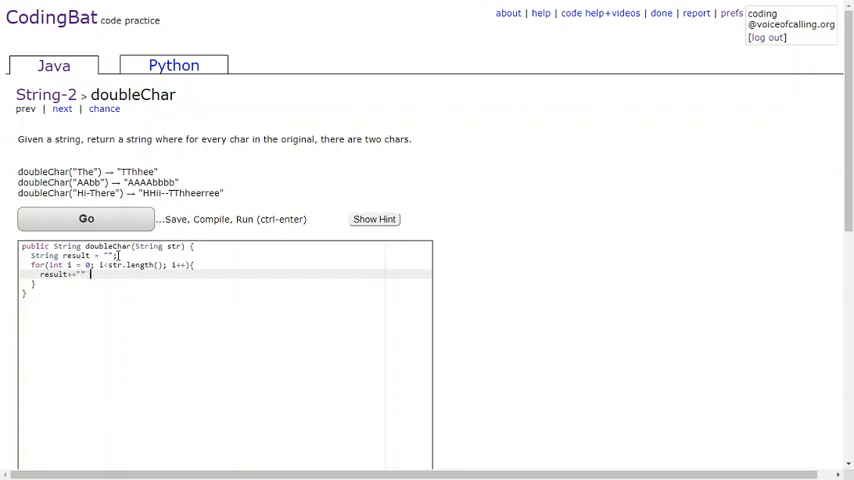
{"action": "type", "text": "+"}
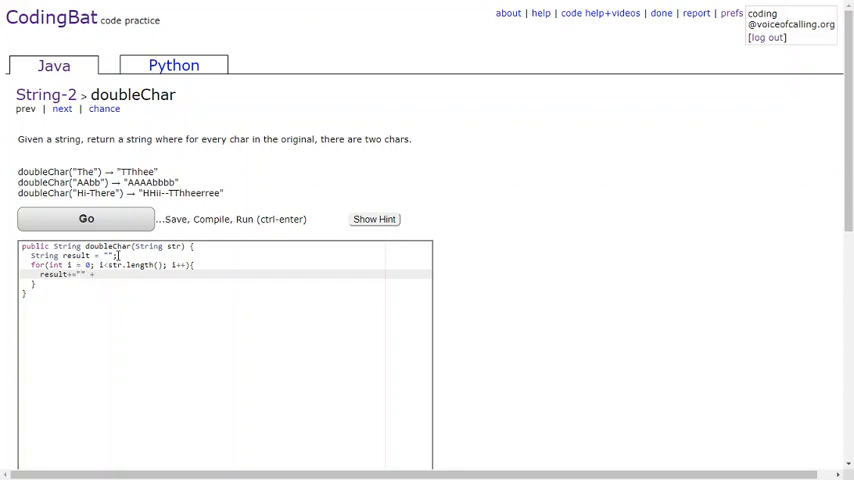
{"action": "type", "text": "str.charAt(i) + str.c"}
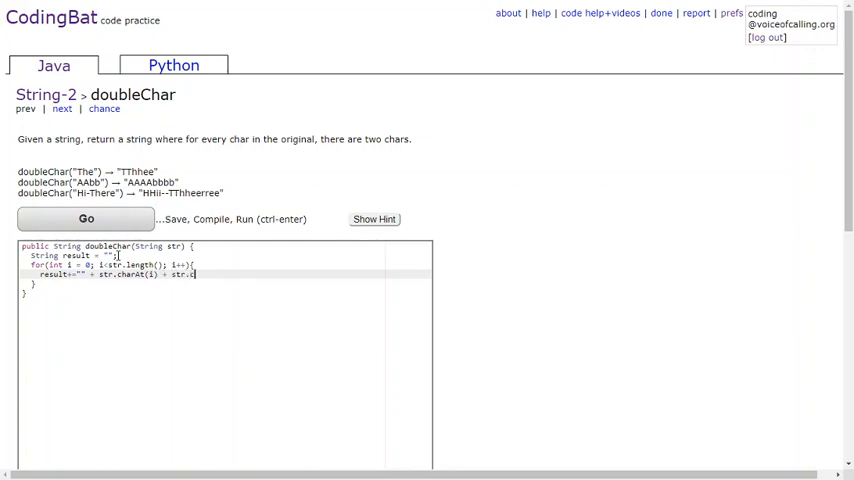
{"action": "type", "text": "harAt("}
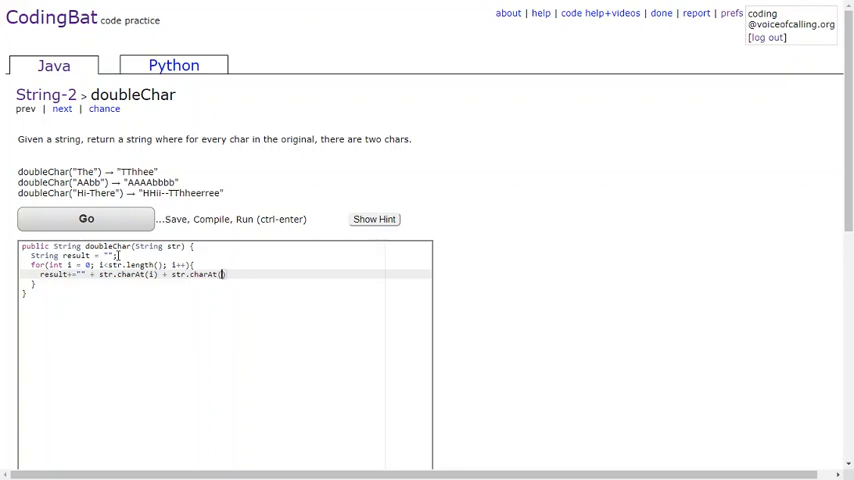
{"action": "type", "text": "i);"}
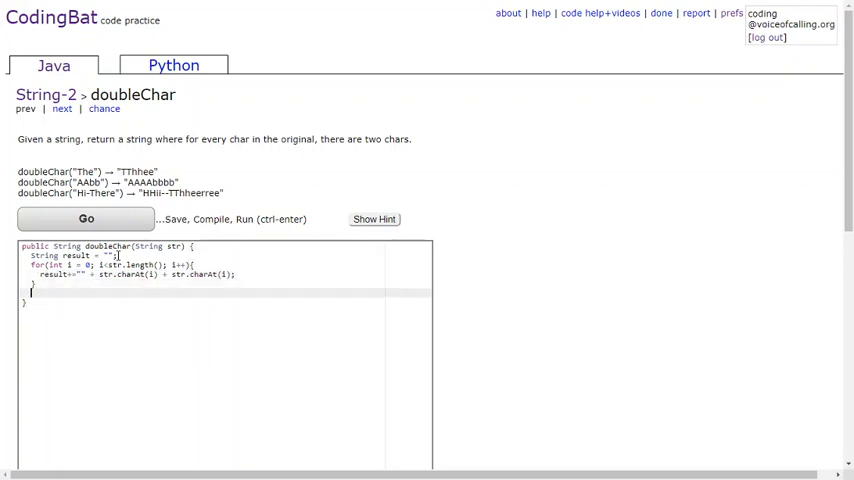
{"action": "type", "text": "return r"}
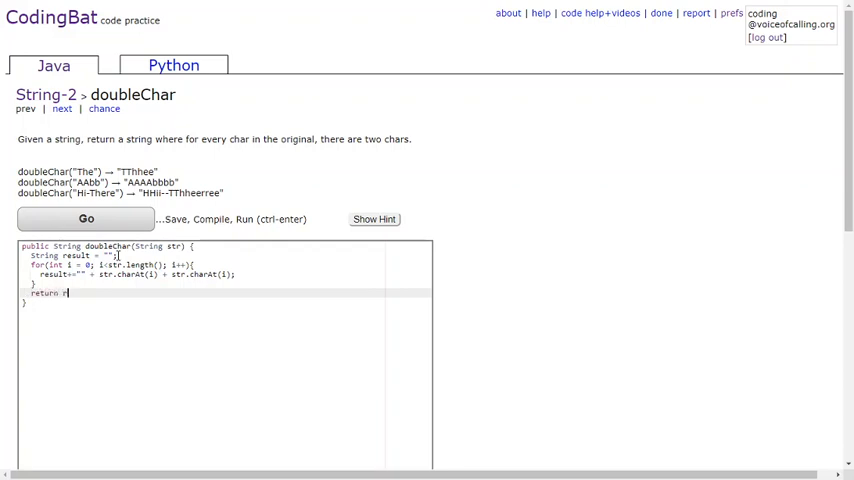
{"action": "type", "text": "esult;"}
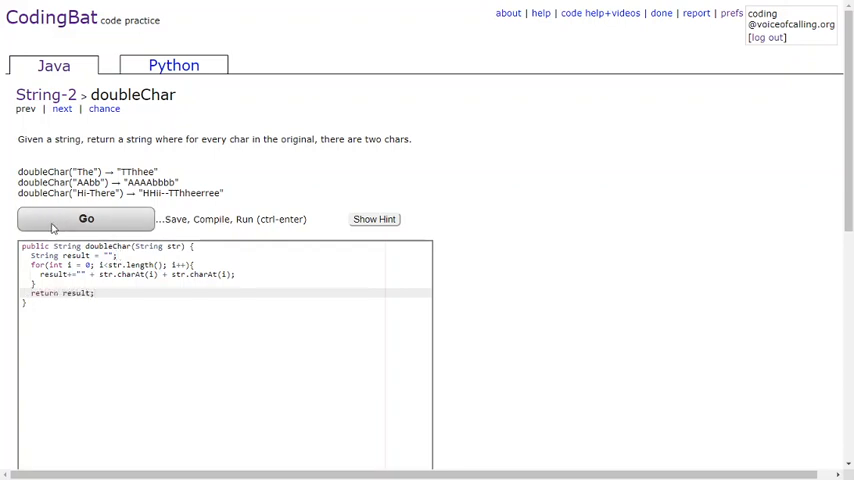